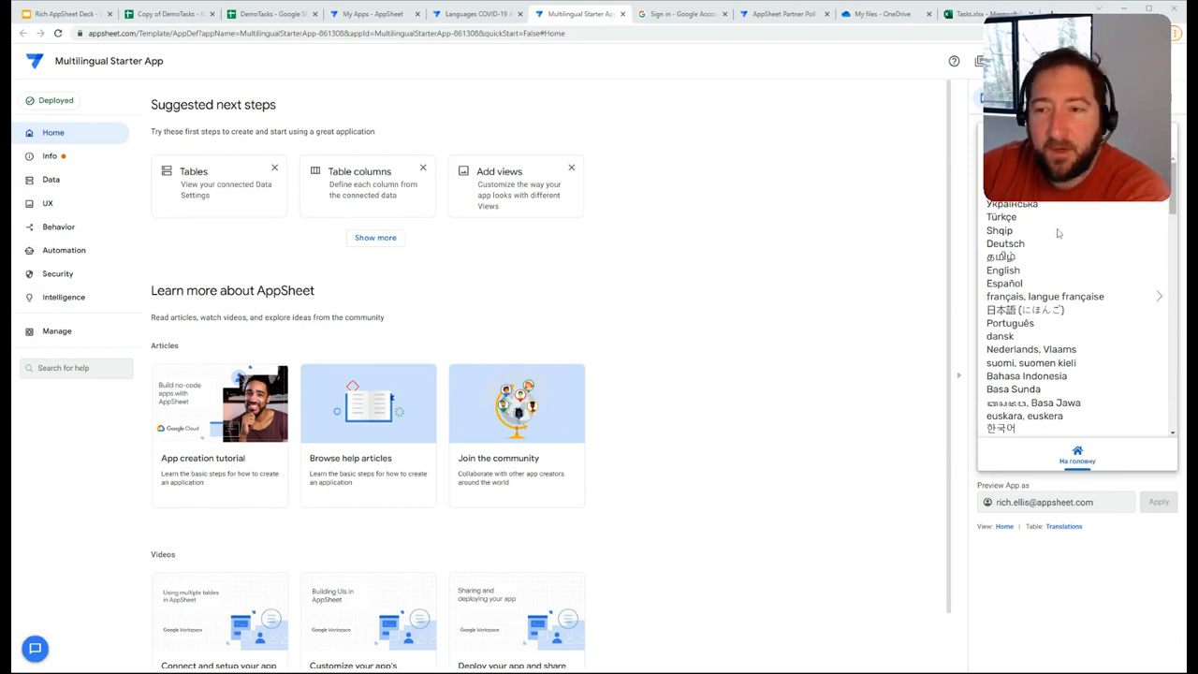
pyautogui.moveTo(1078, 255)
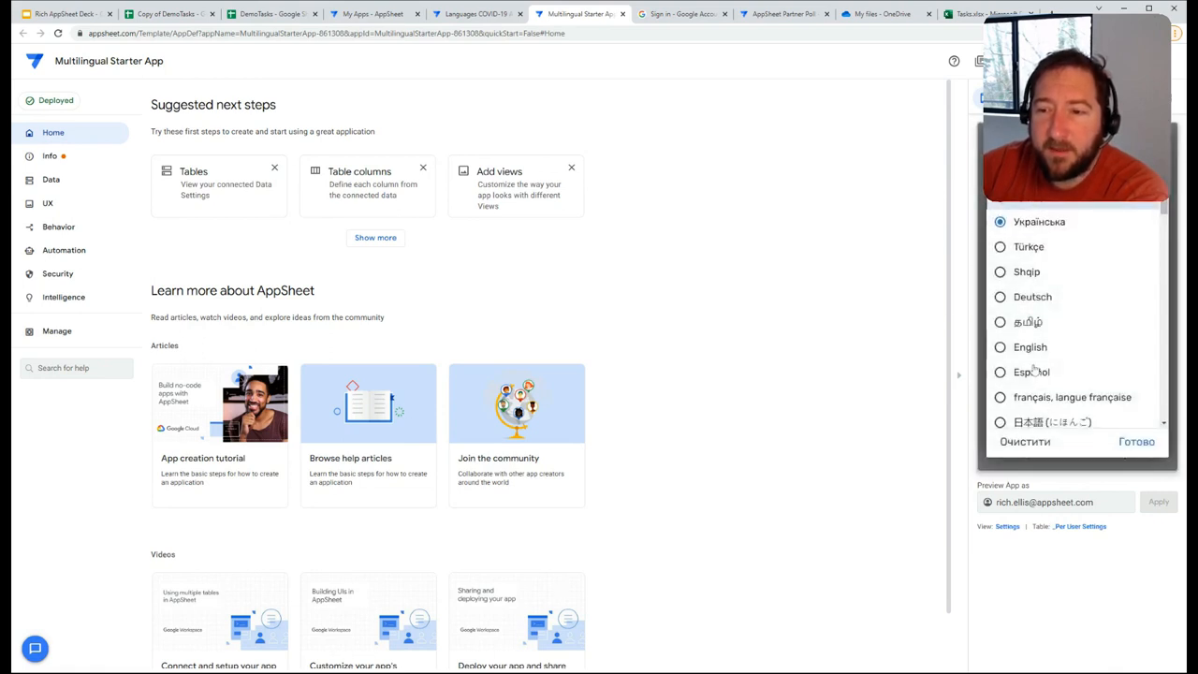
# Step: Switch the previewed app's interface language to Ukrainian and return to its language list
pyautogui.click(1030, 346)
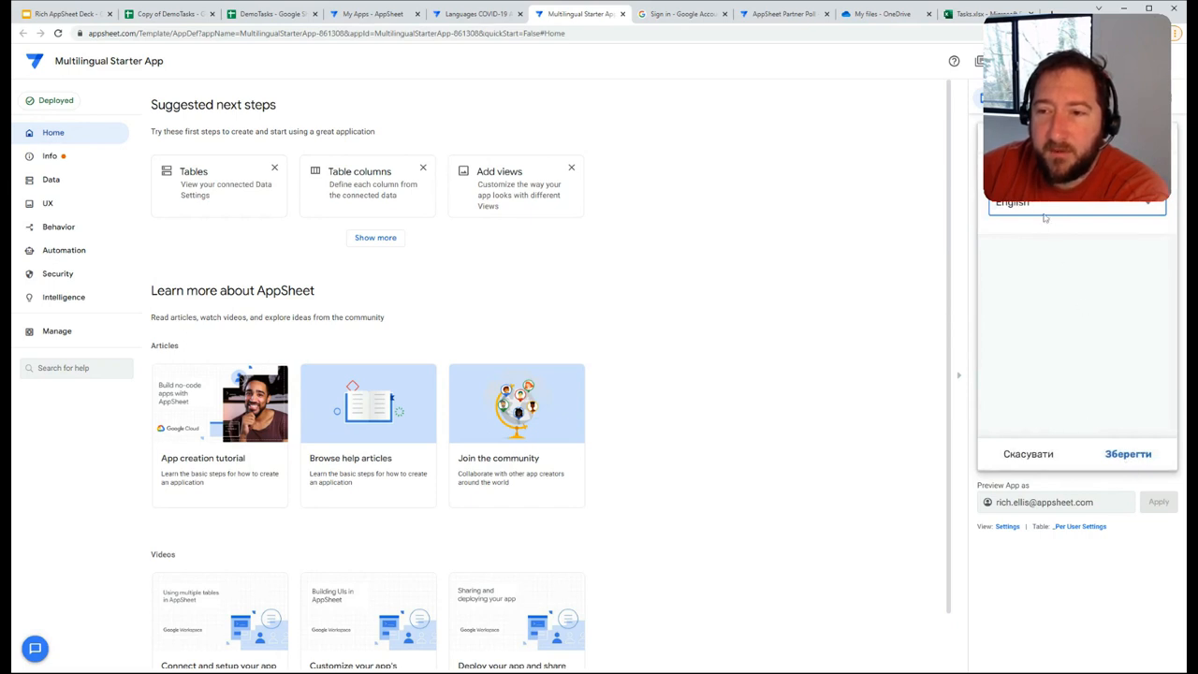
pyautogui.click(1076, 202)
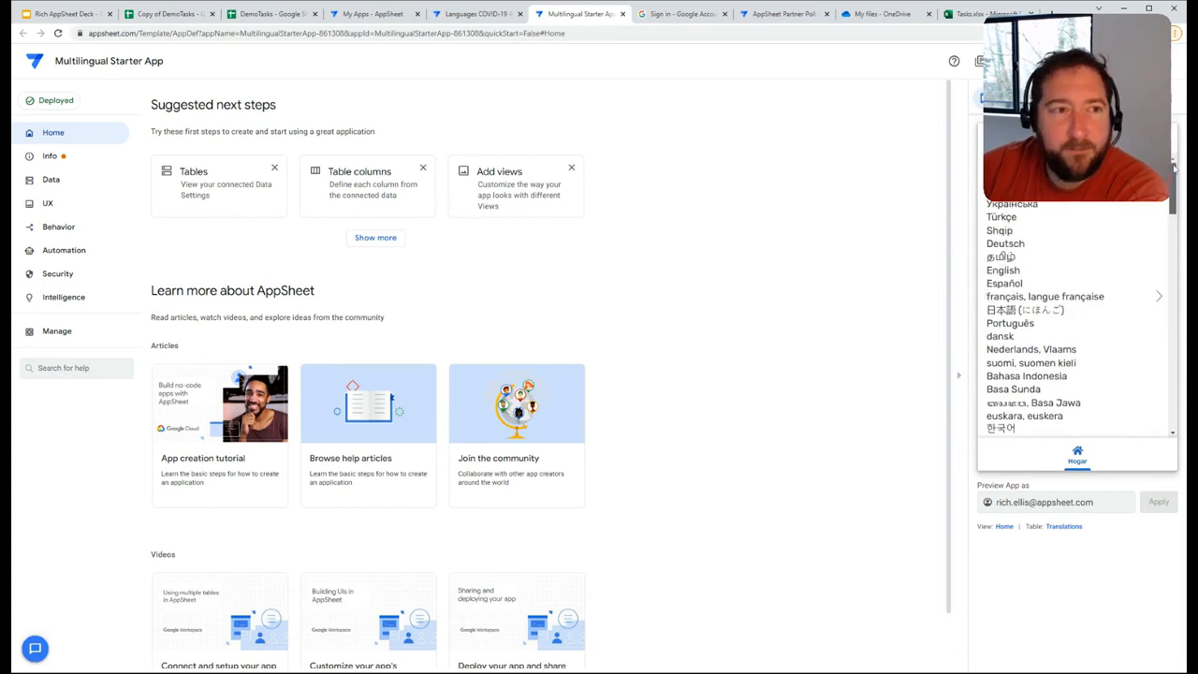
pyautogui.scroll(-3)
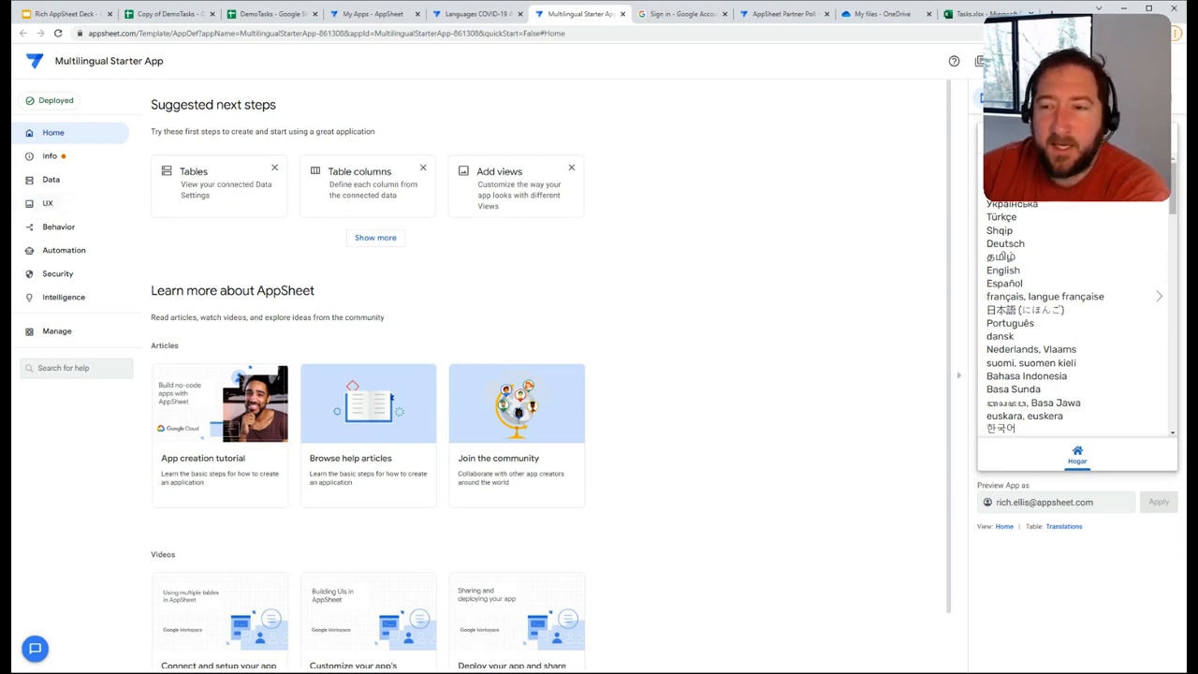
# Step: Review the per-user Language setting, then expand the read-only Translations table's details
pyautogui.click(48, 202)
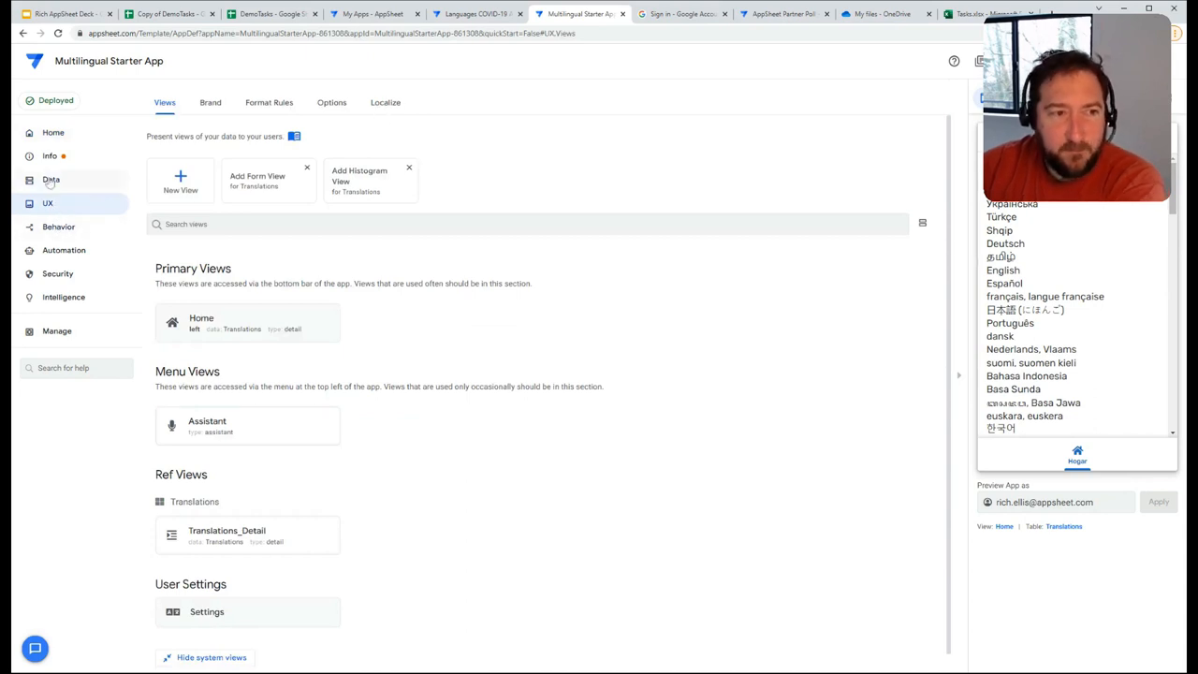
pyautogui.click(51, 179)
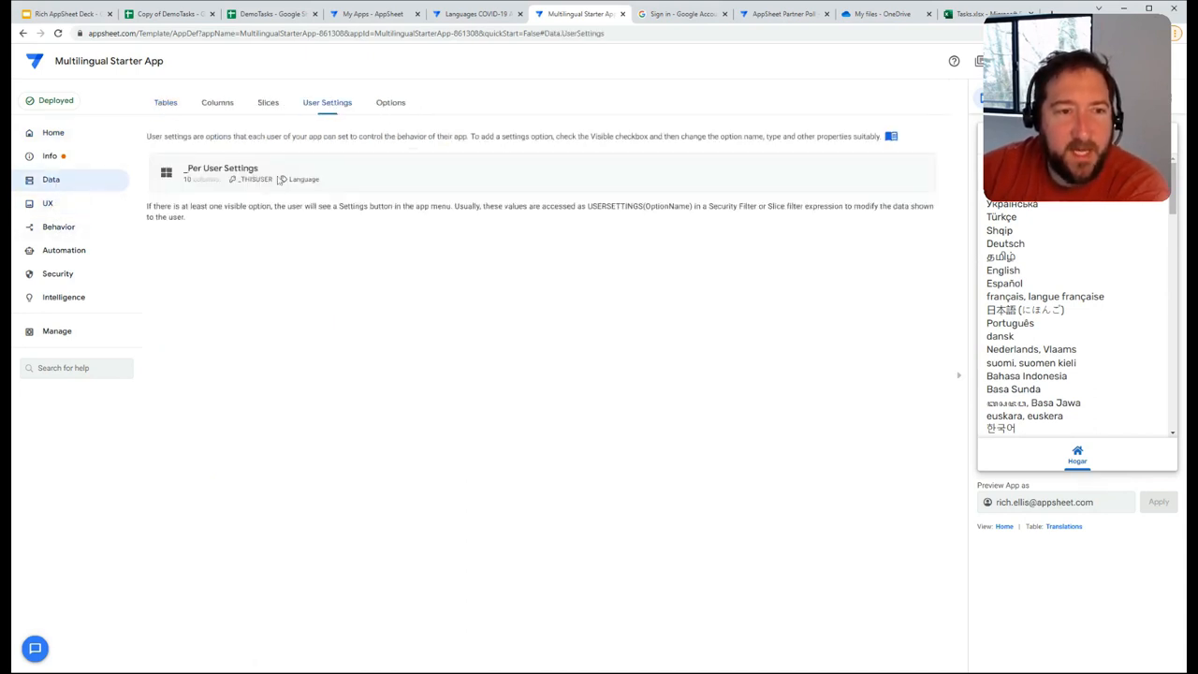
pyautogui.click(221, 172)
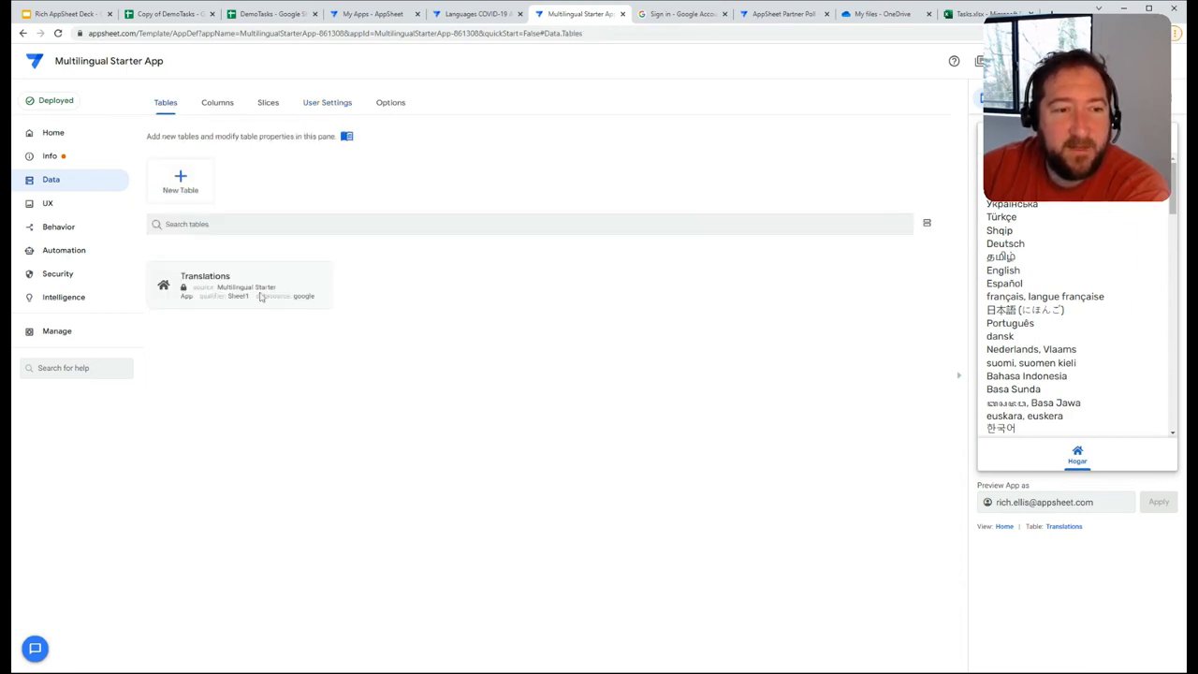
pyautogui.click(239, 285)
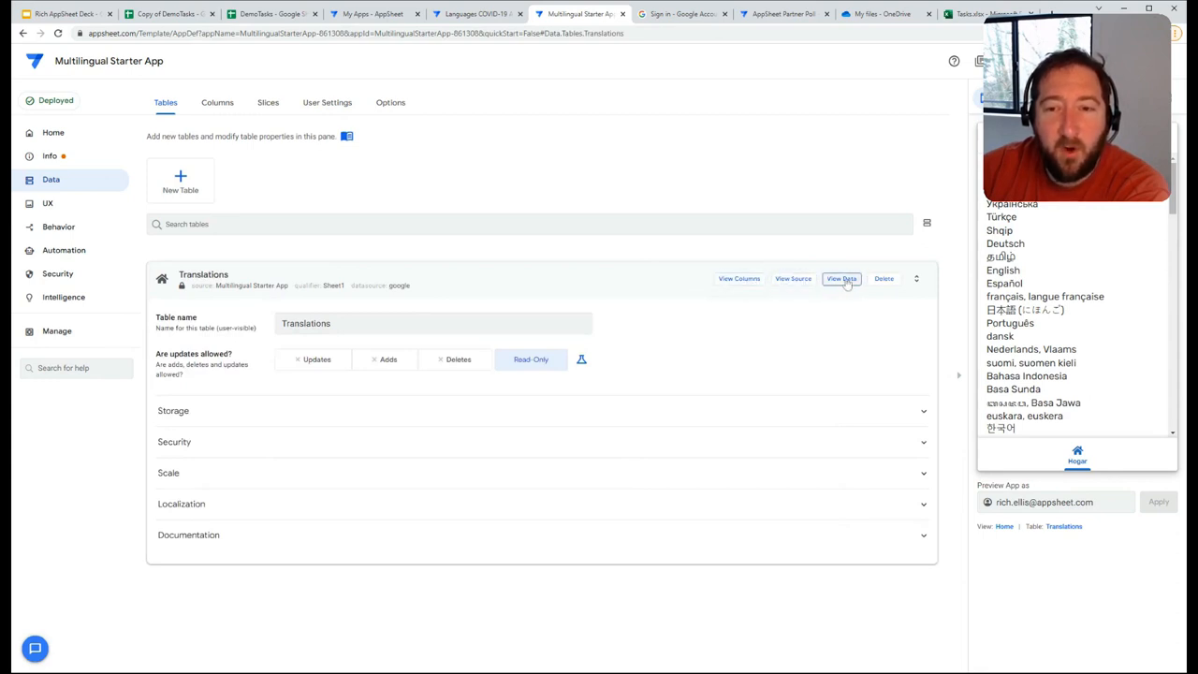
# Step: View the Translations sheet in Google Sheets and browse across its phrase columns
pyautogui.click(842, 277)
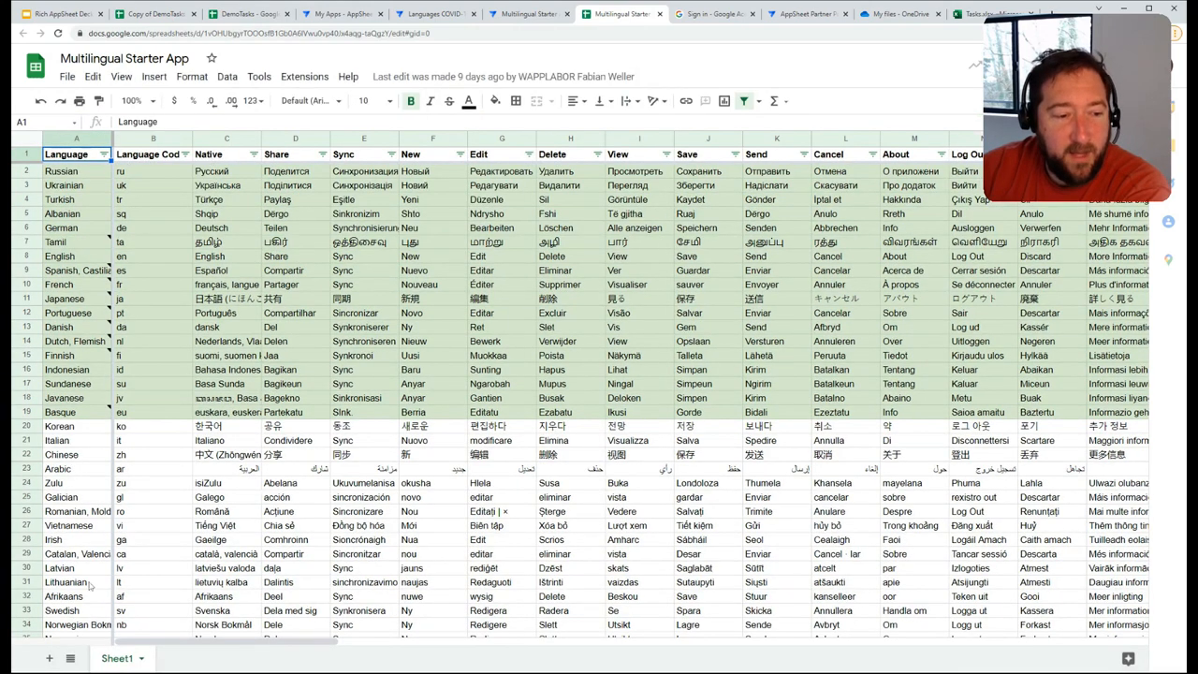
pyautogui.scroll(-3)
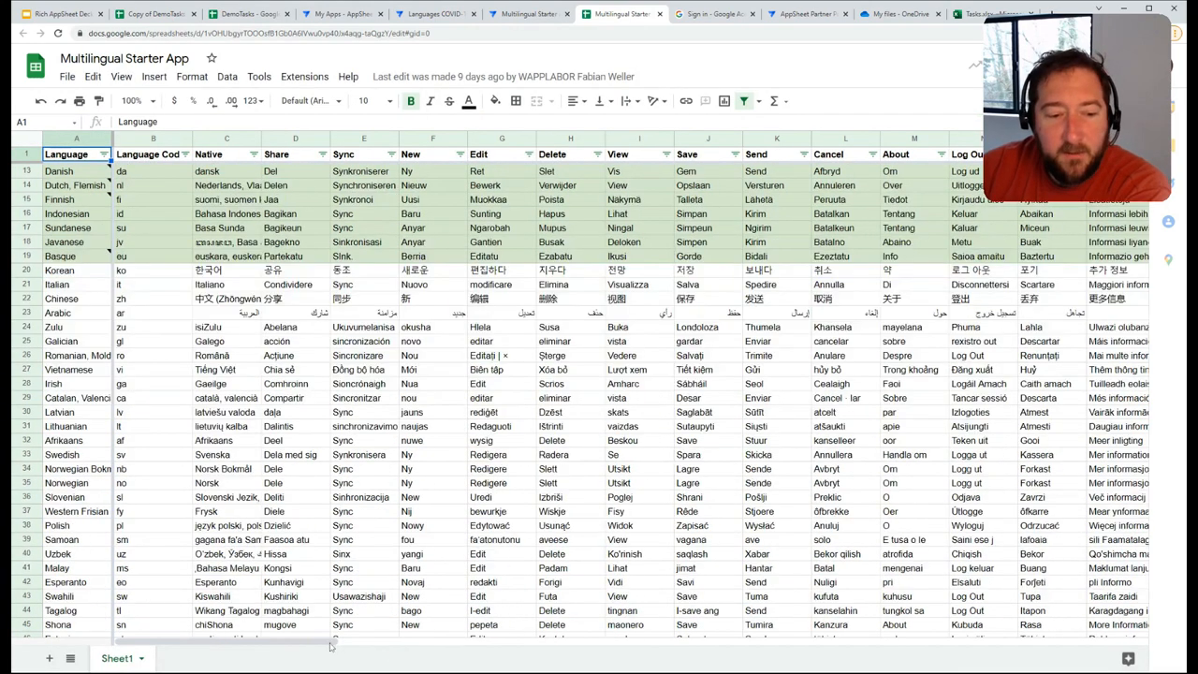
pyautogui.hscroll(3)
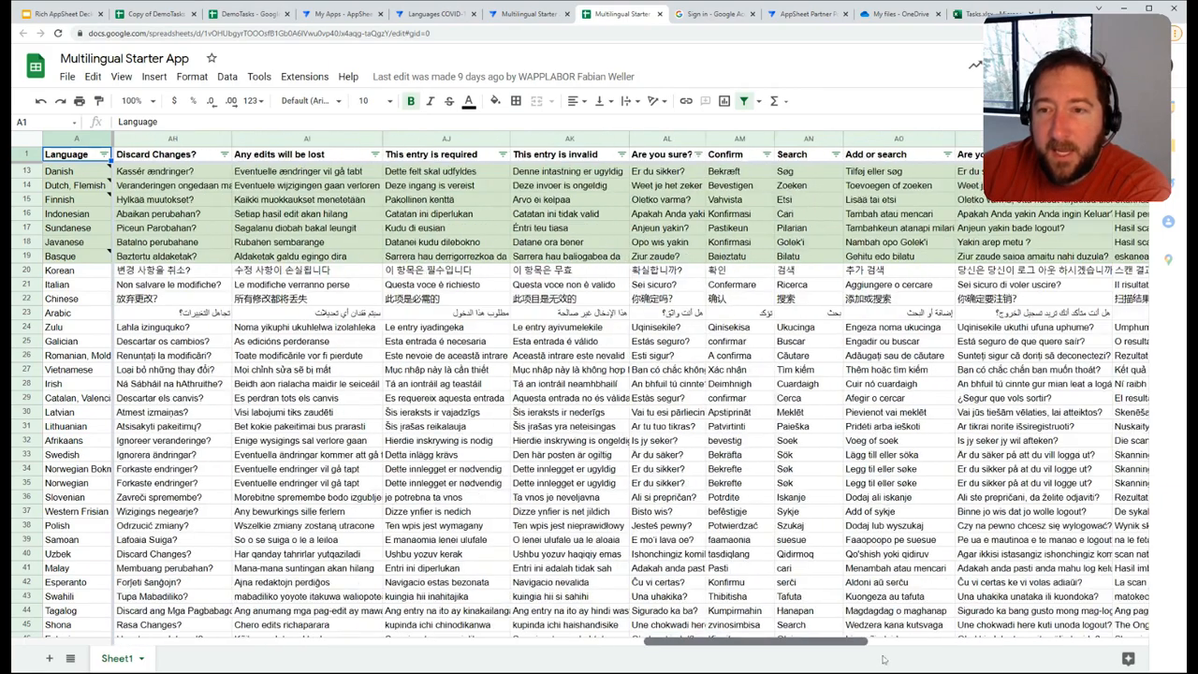
pyautogui.hscroll(3)
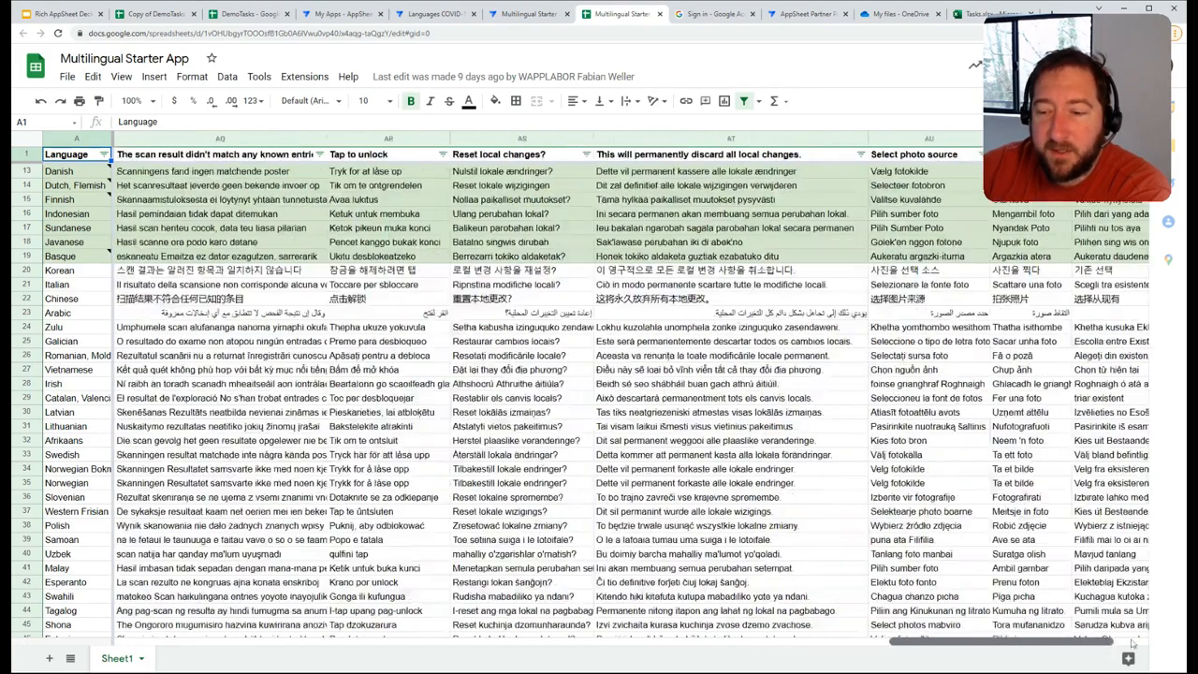
pyautogui.hscroll(3)
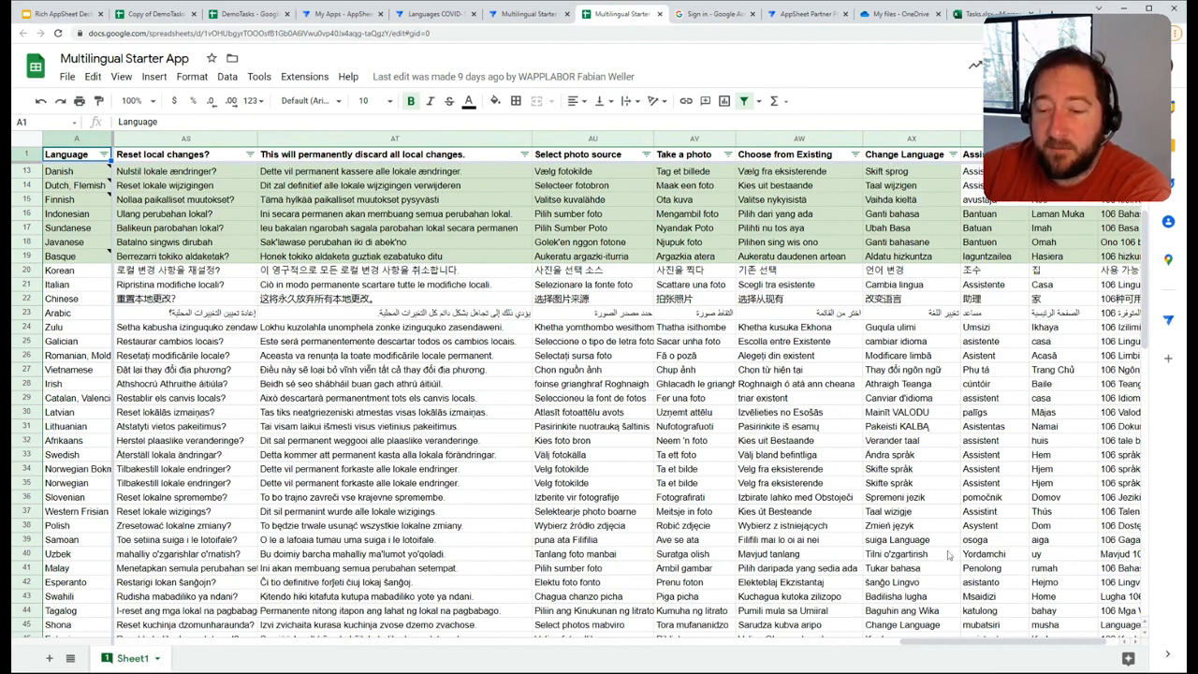
pyautogui.hscroll(3)
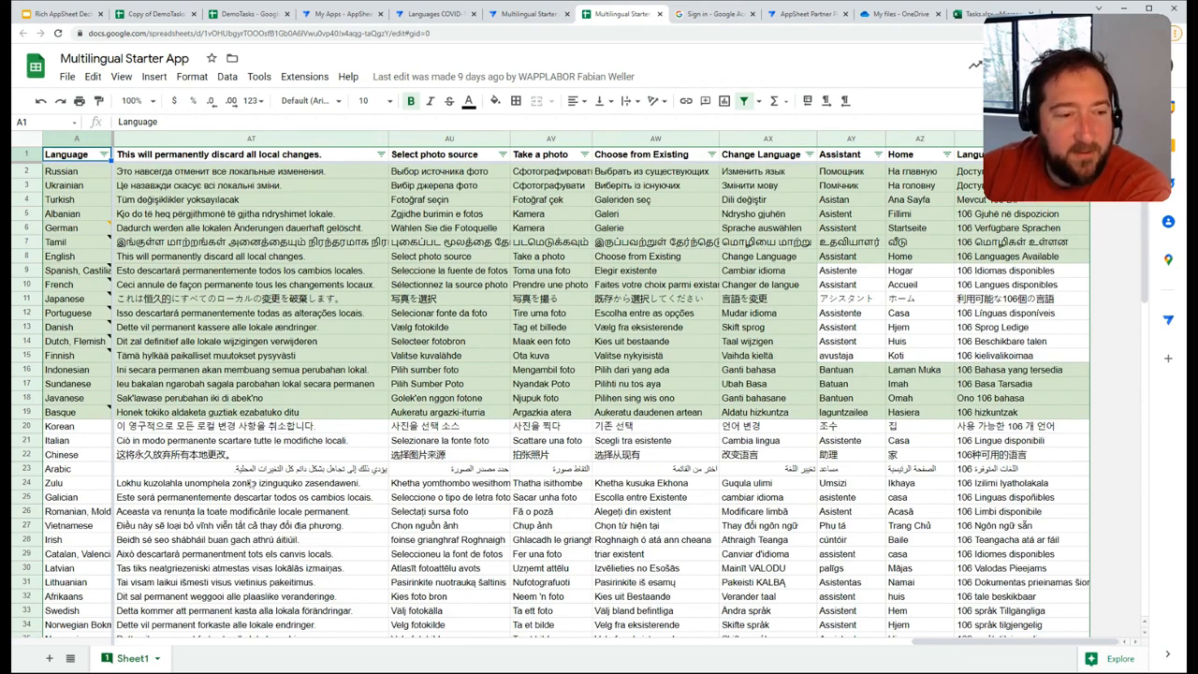
# Step: Look down through the remaining language rows, then return to the AppSheet editor
pyautogui.scroll(-3)
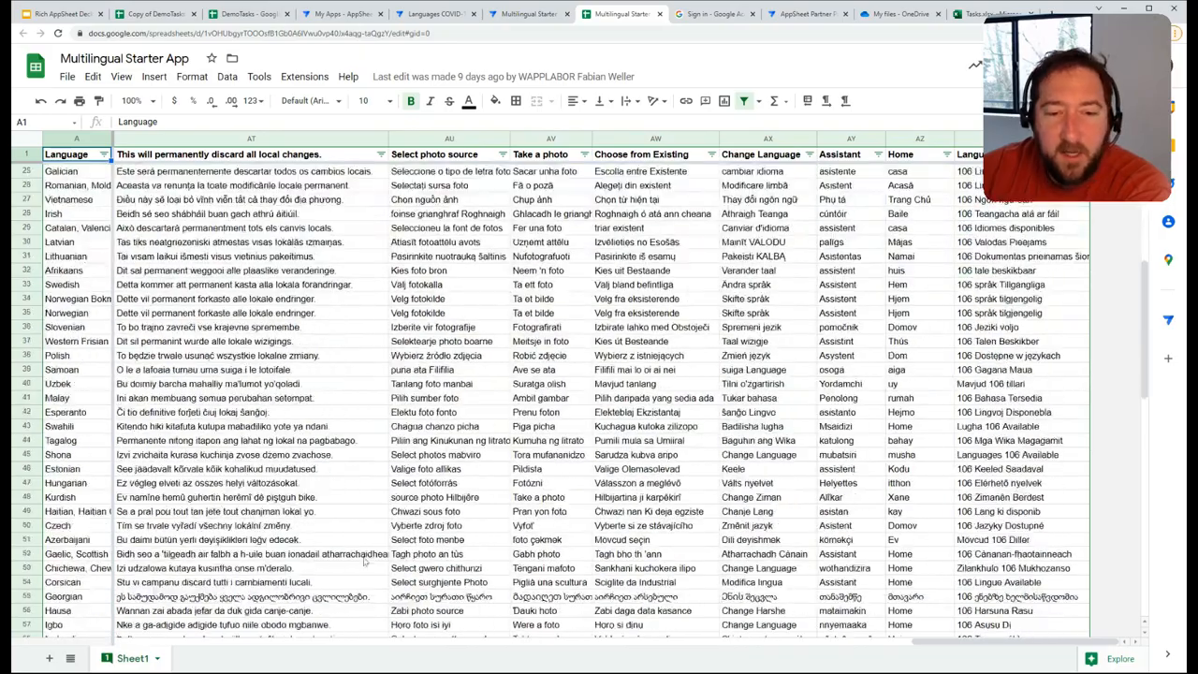
pyautogui.scroll(-3)
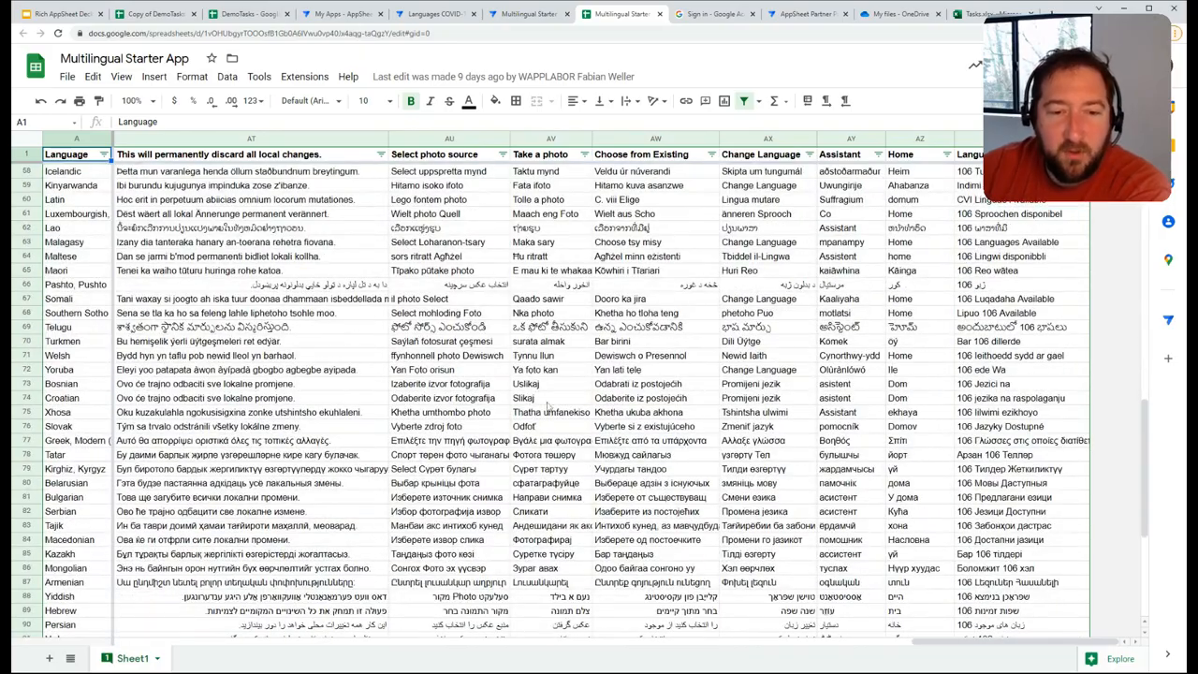
pyautogui.click(550, 412)
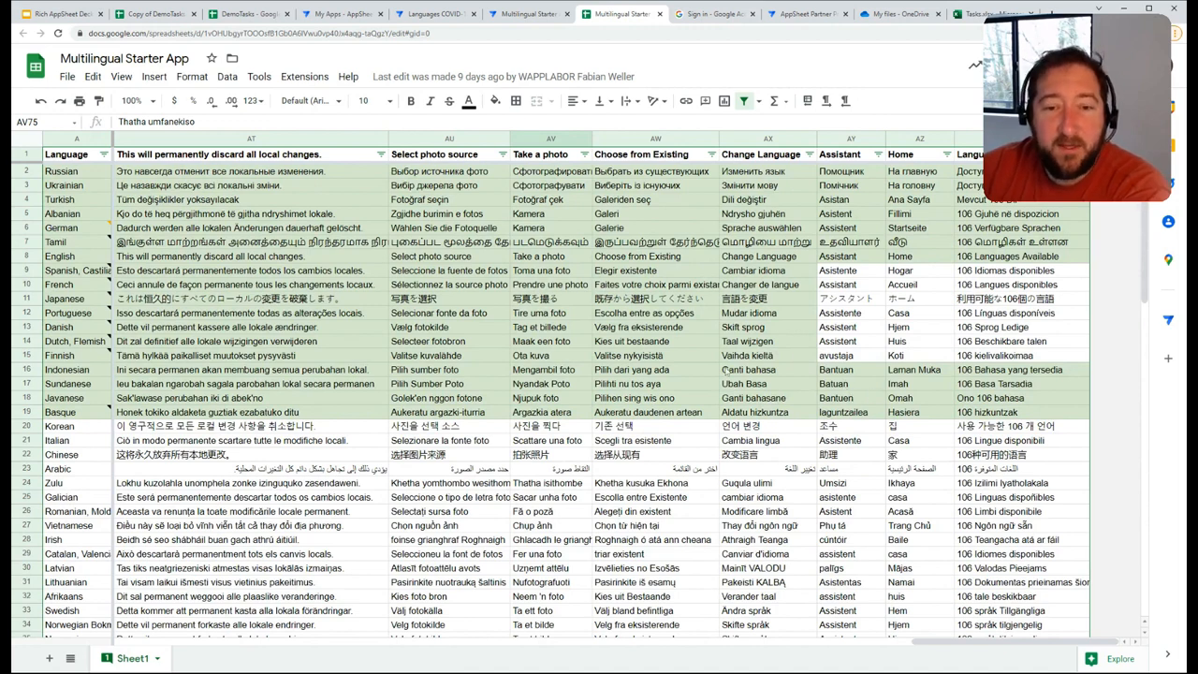
pyautogui.click(528, 13)
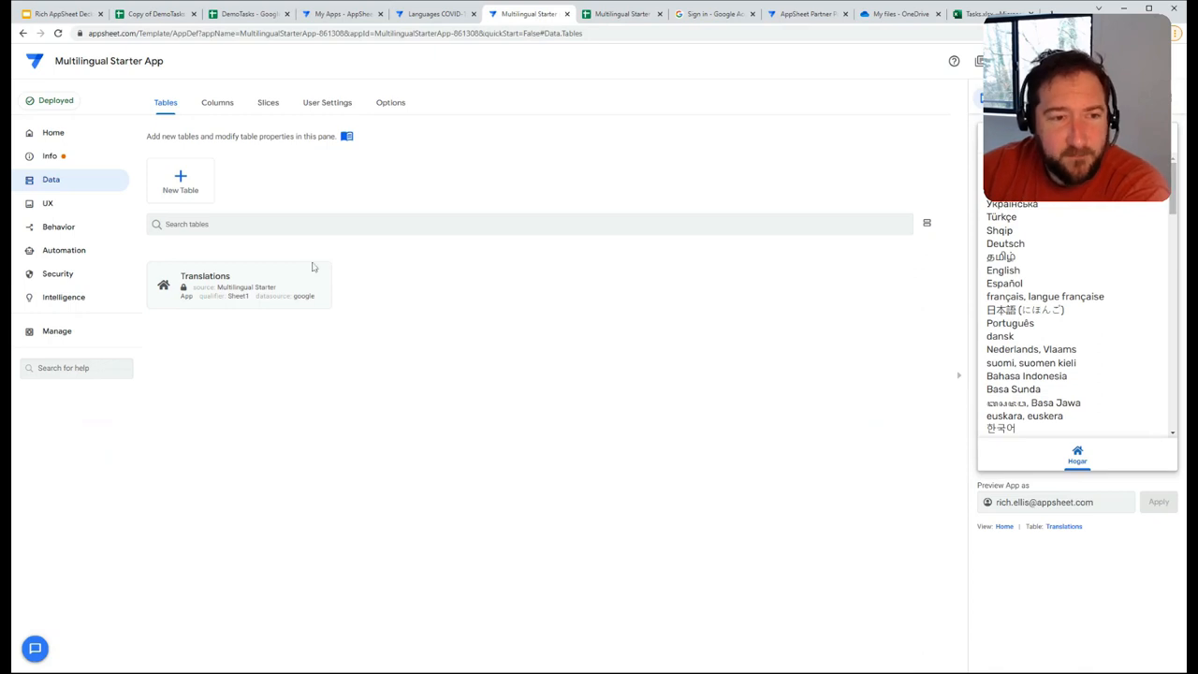
pyautogui.moveTo(252, 295)
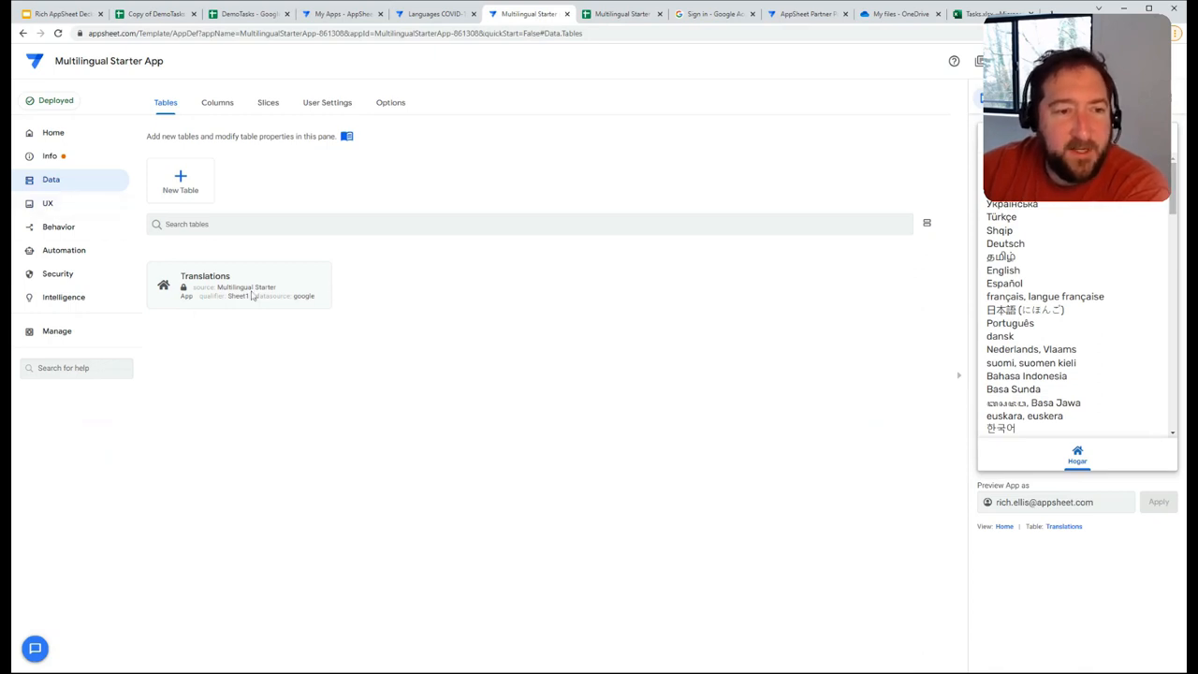
# Step: Review the Localize system text, inspecting the No label's lookup formula from Translations
pyautogui.click(49, 203)
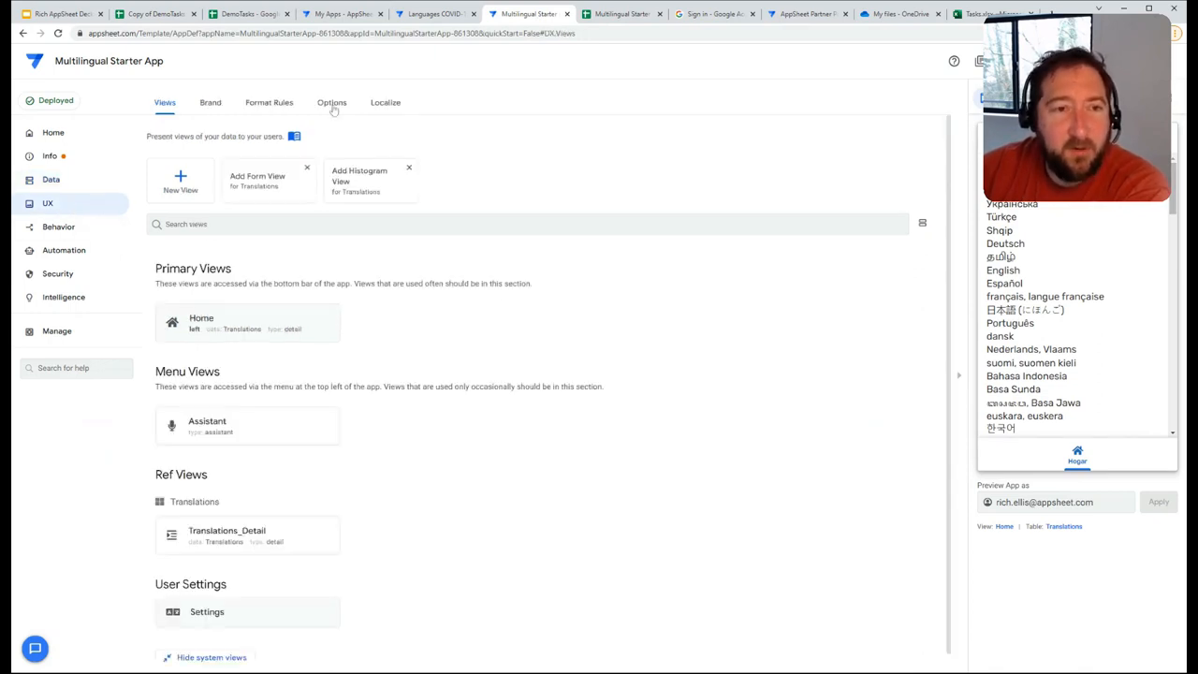
pyautogui.click(332, 101)
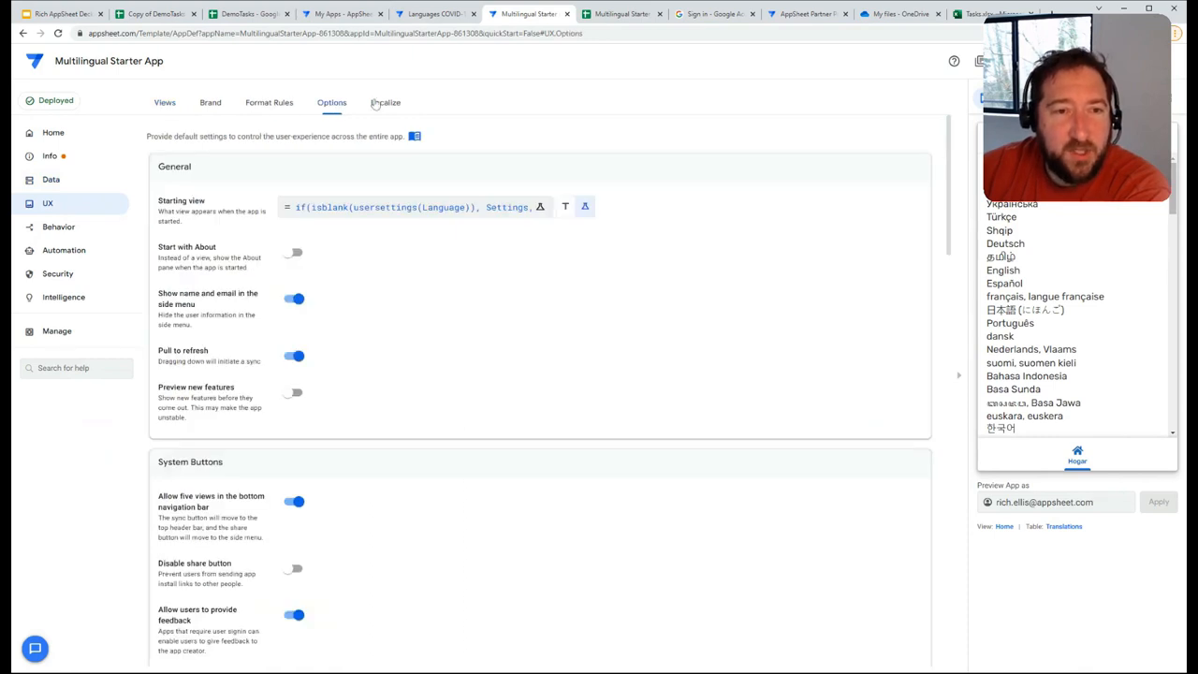
pyautogui.click(385, 101)
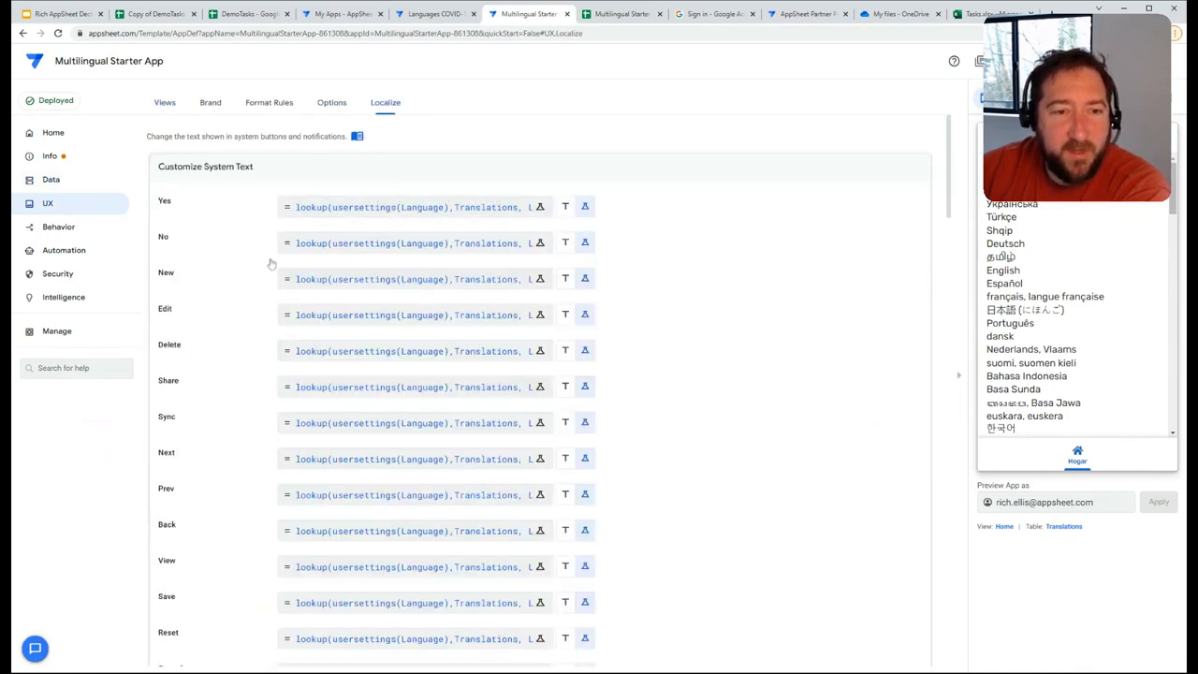
pyautogui.click(412, 243)
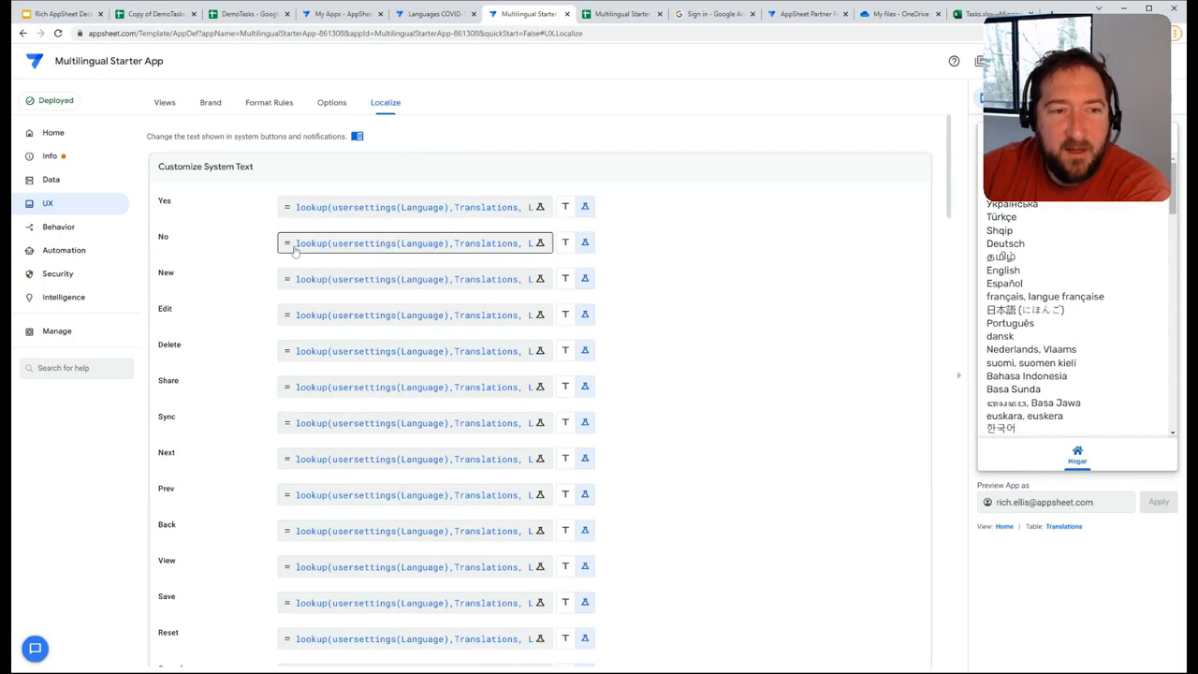
pyautogui.moveTo(311, 257)
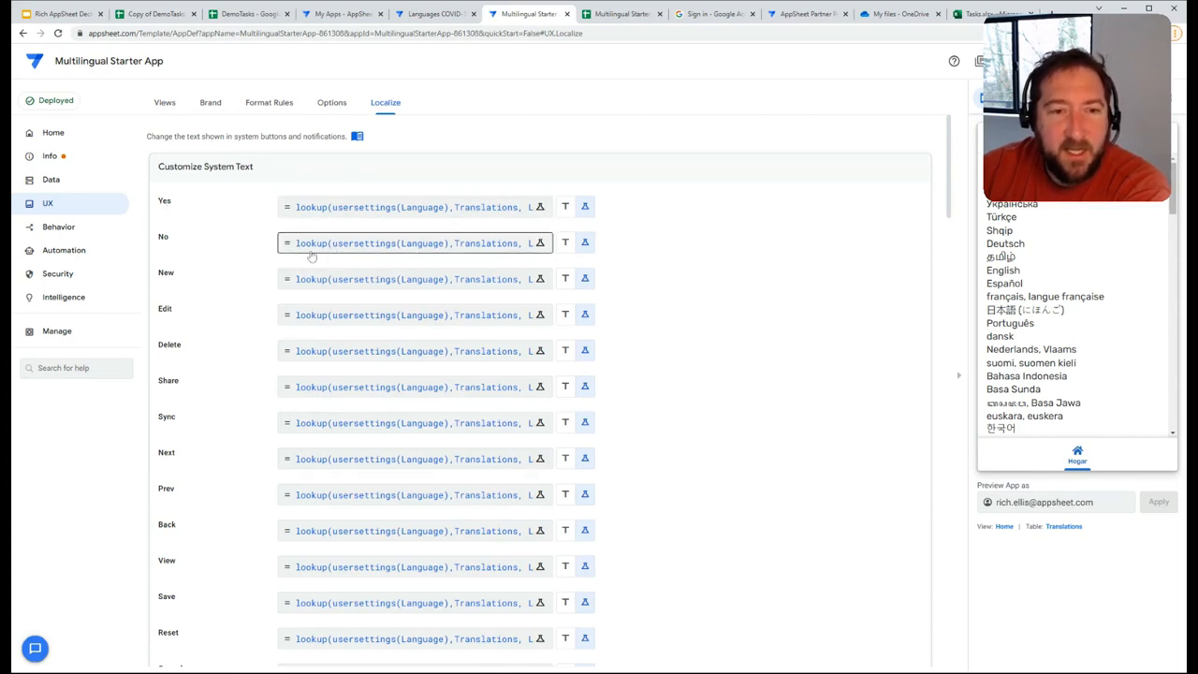
pyautogui.click(415, 423)
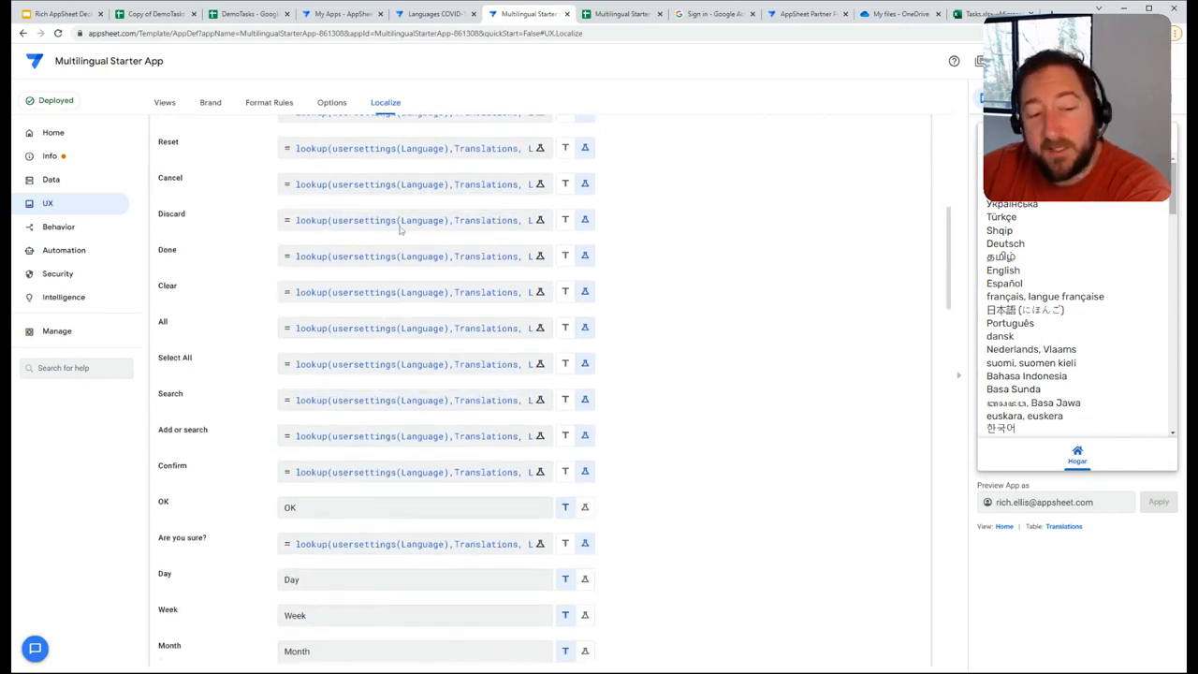
pyautogui.moveTo(372, 276)
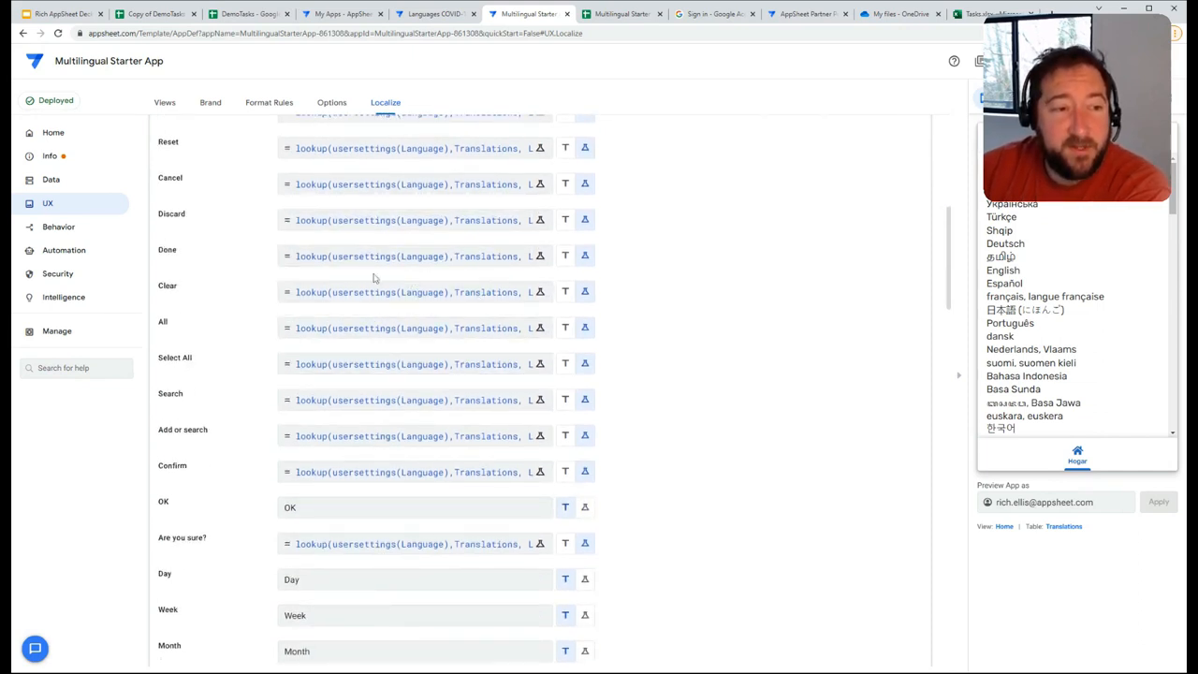
pyautogui.click(51, 180)
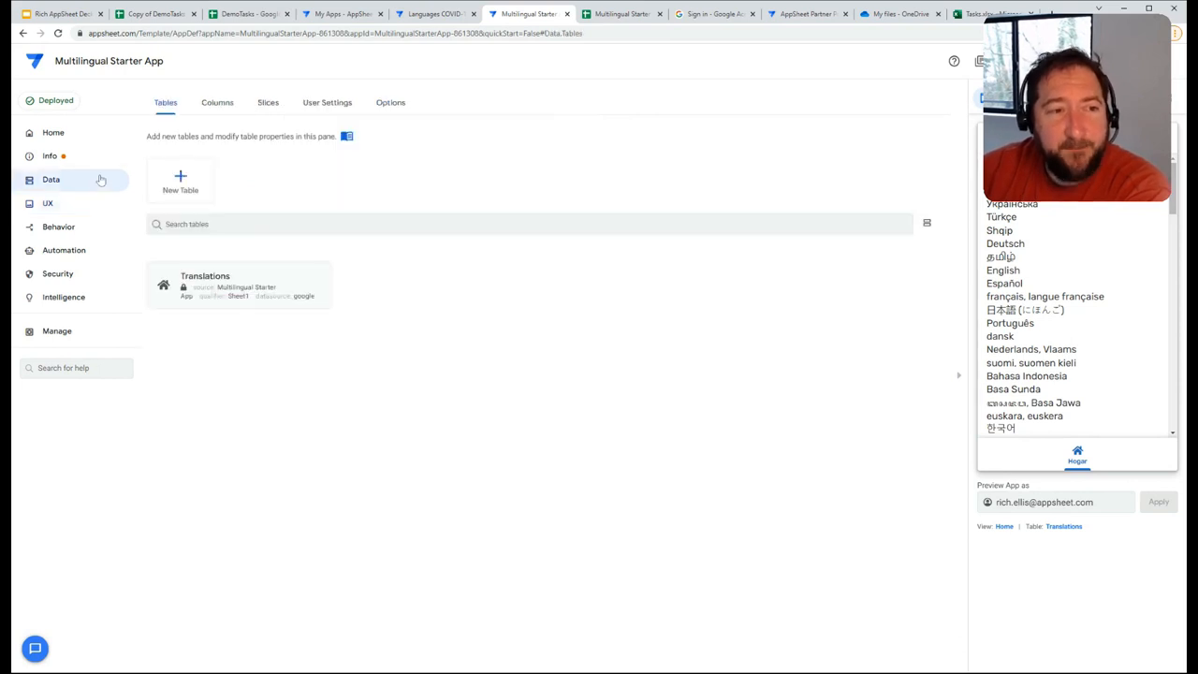
# Step: Expand the Translations table's columns and bring up the Save column's settings
pyautogui.click(217, 101)
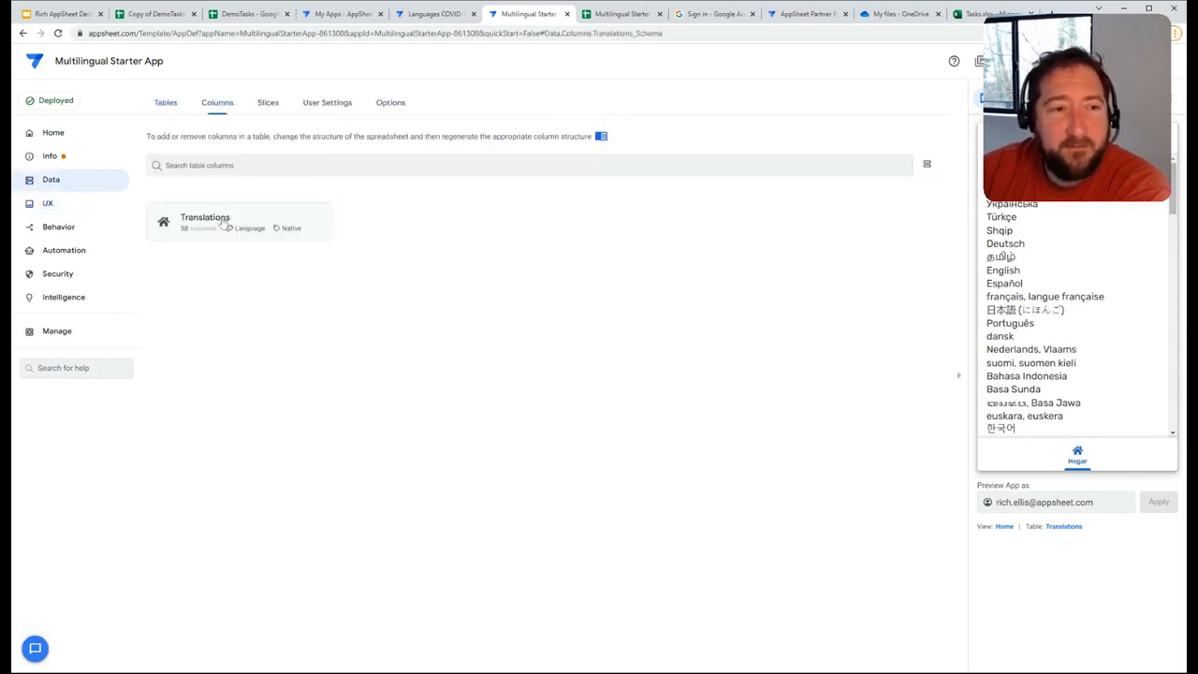
pyautogui.click(240, 221)
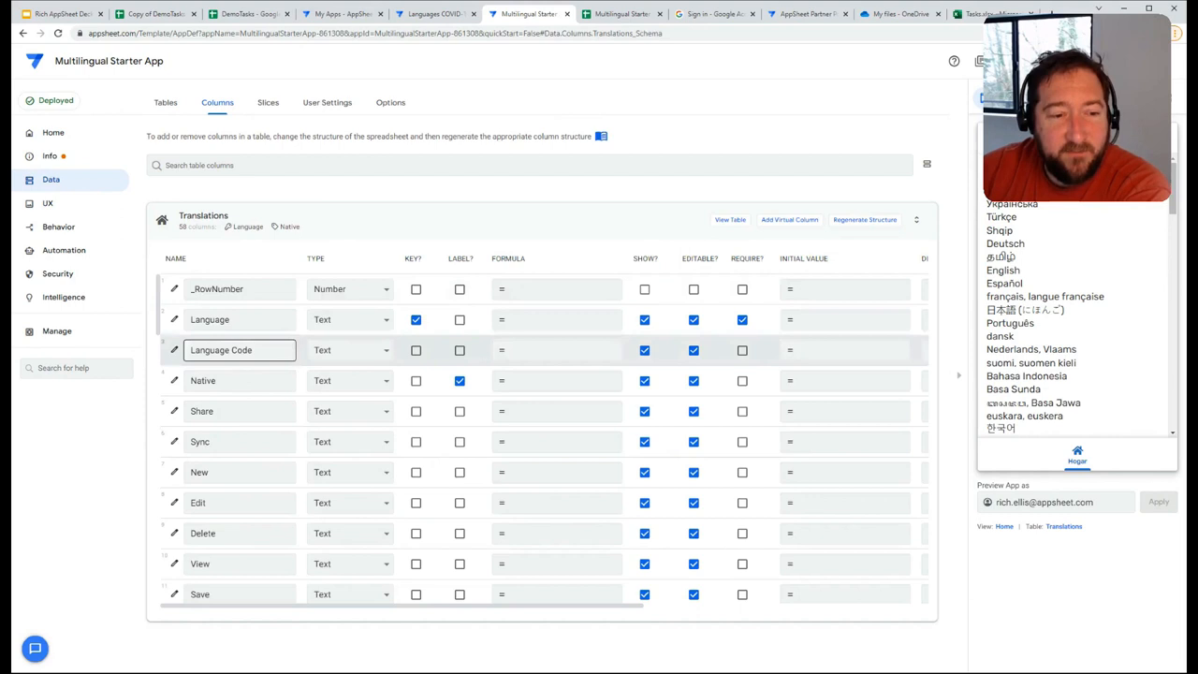
pyautogui.scroll(-3)
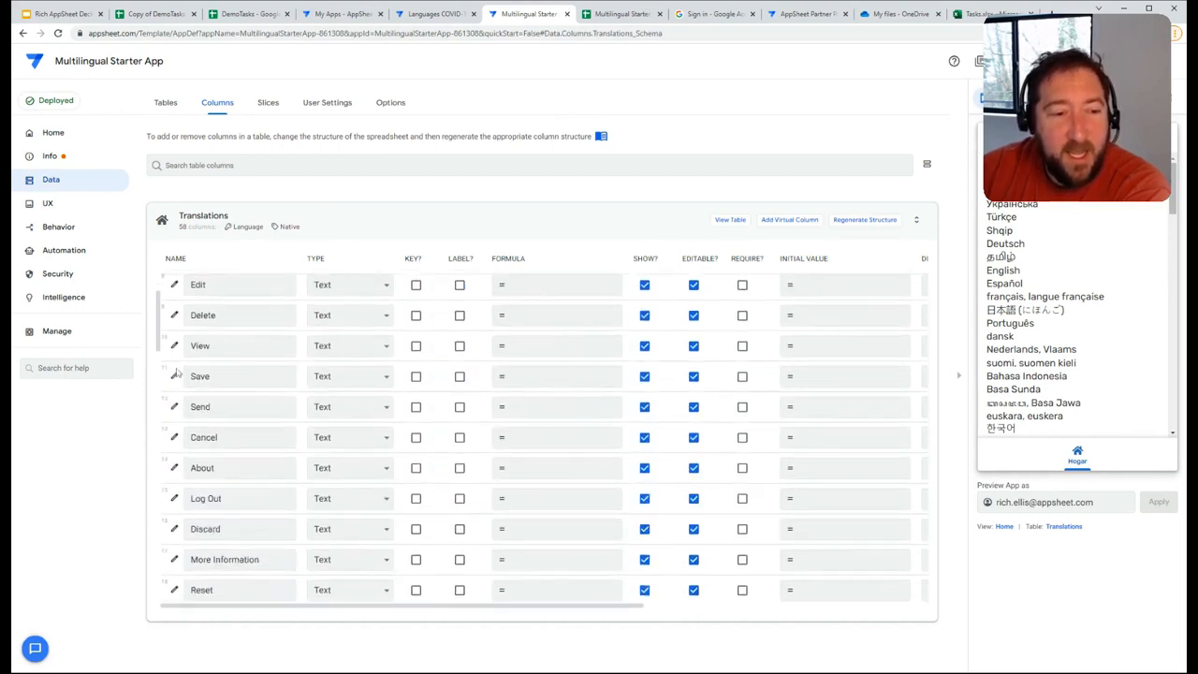
pyautogui.click(172, 374)
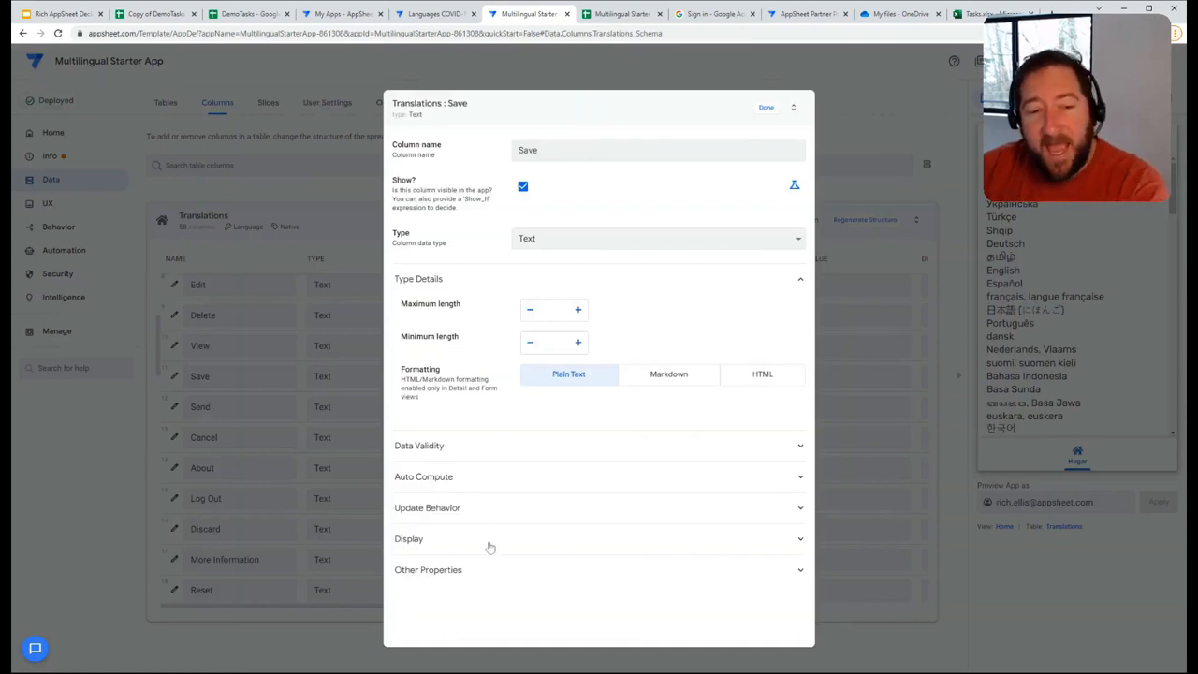
pyautogui.moveTo(462, 535)
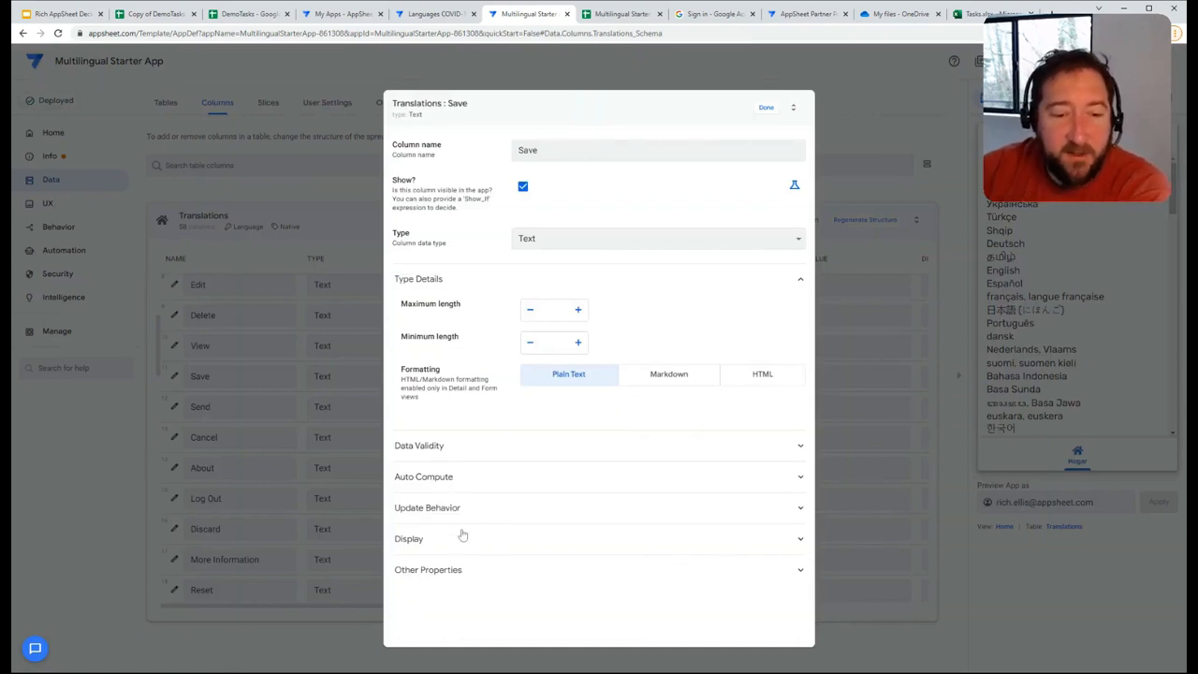
# Step: Check the Save column's empty Display name, then close its settings with Done
pyautogui.click(408, 539)
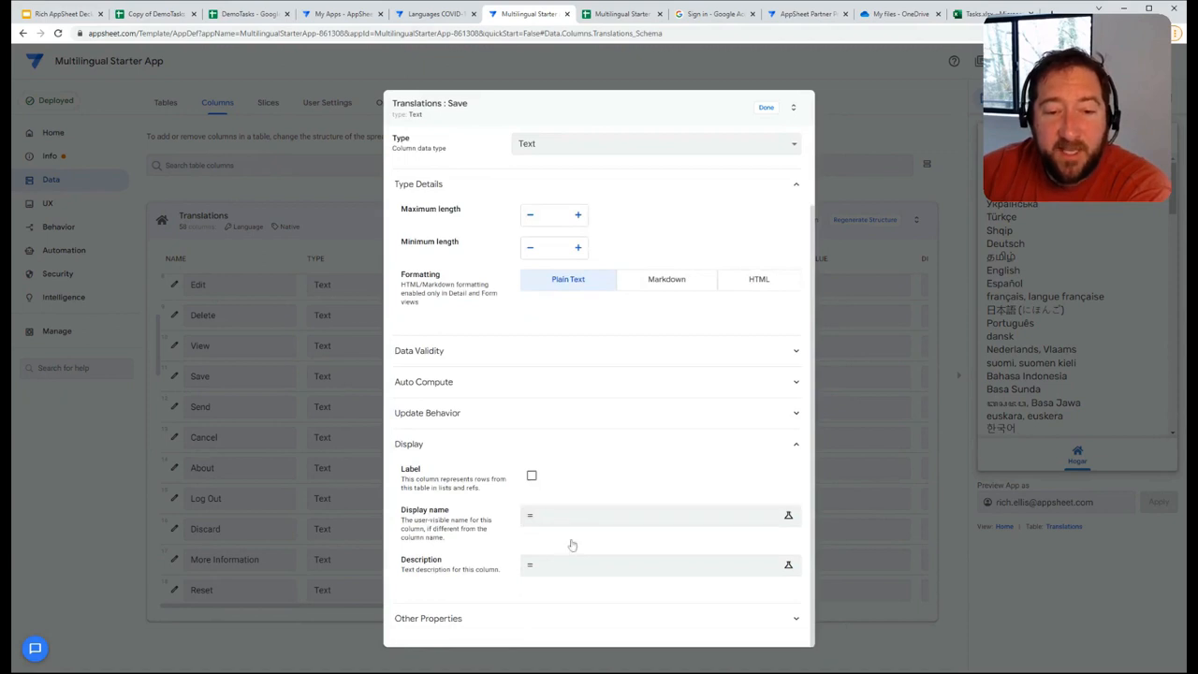
pyautogui.click(655, 515)
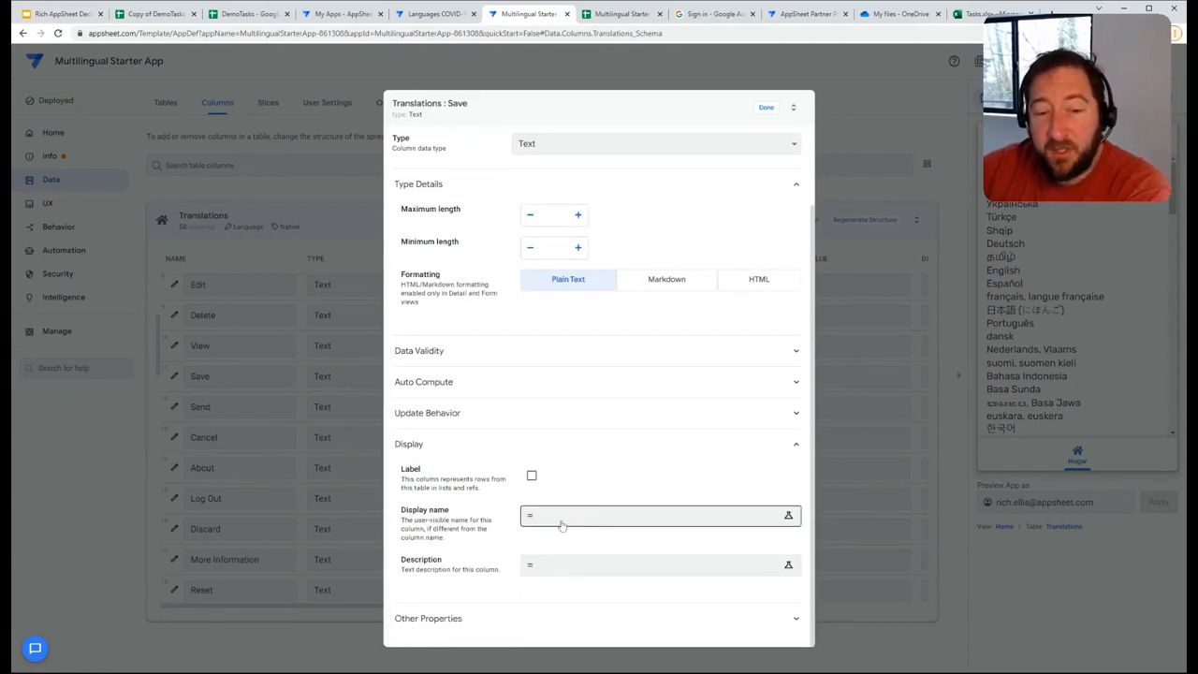
pyautogui.moveTo(584, 524)
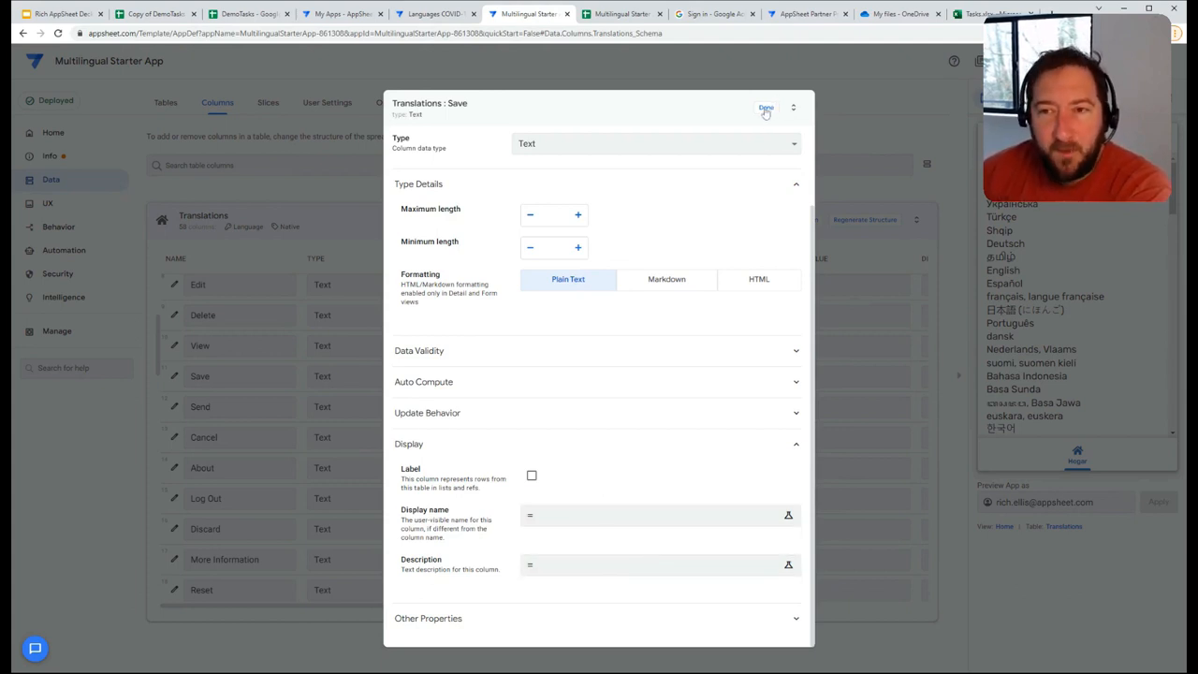
pyautogui.click(765, 106)
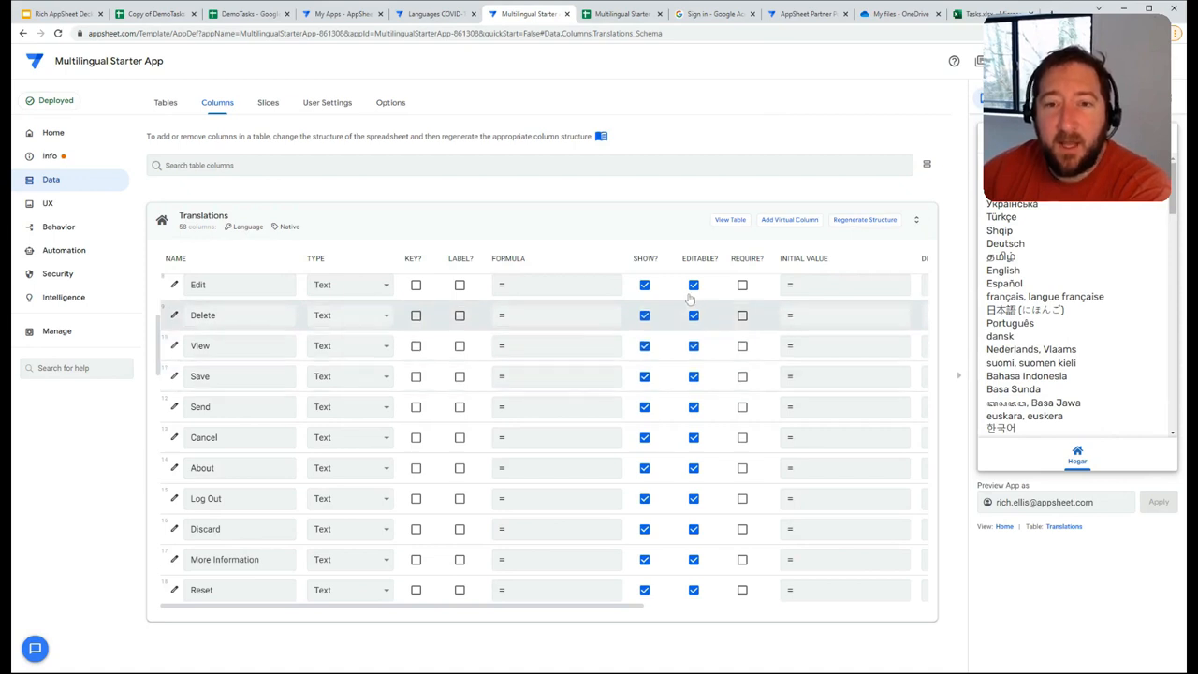
pyautogui.moveTo(745, 217)
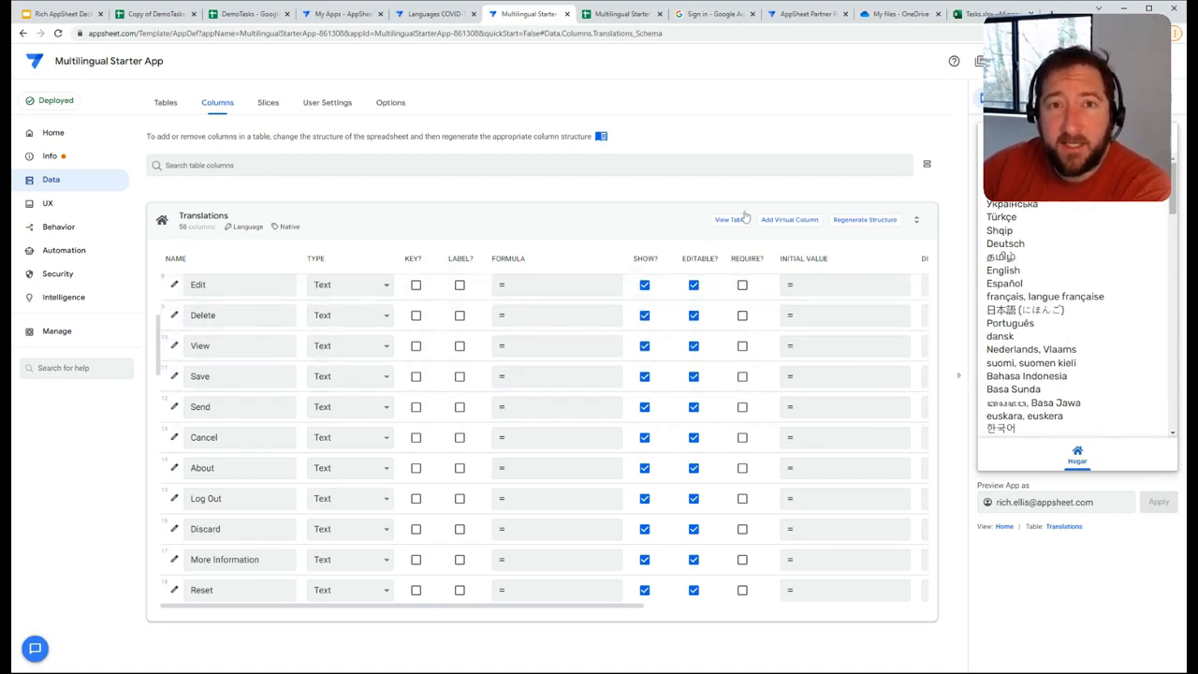